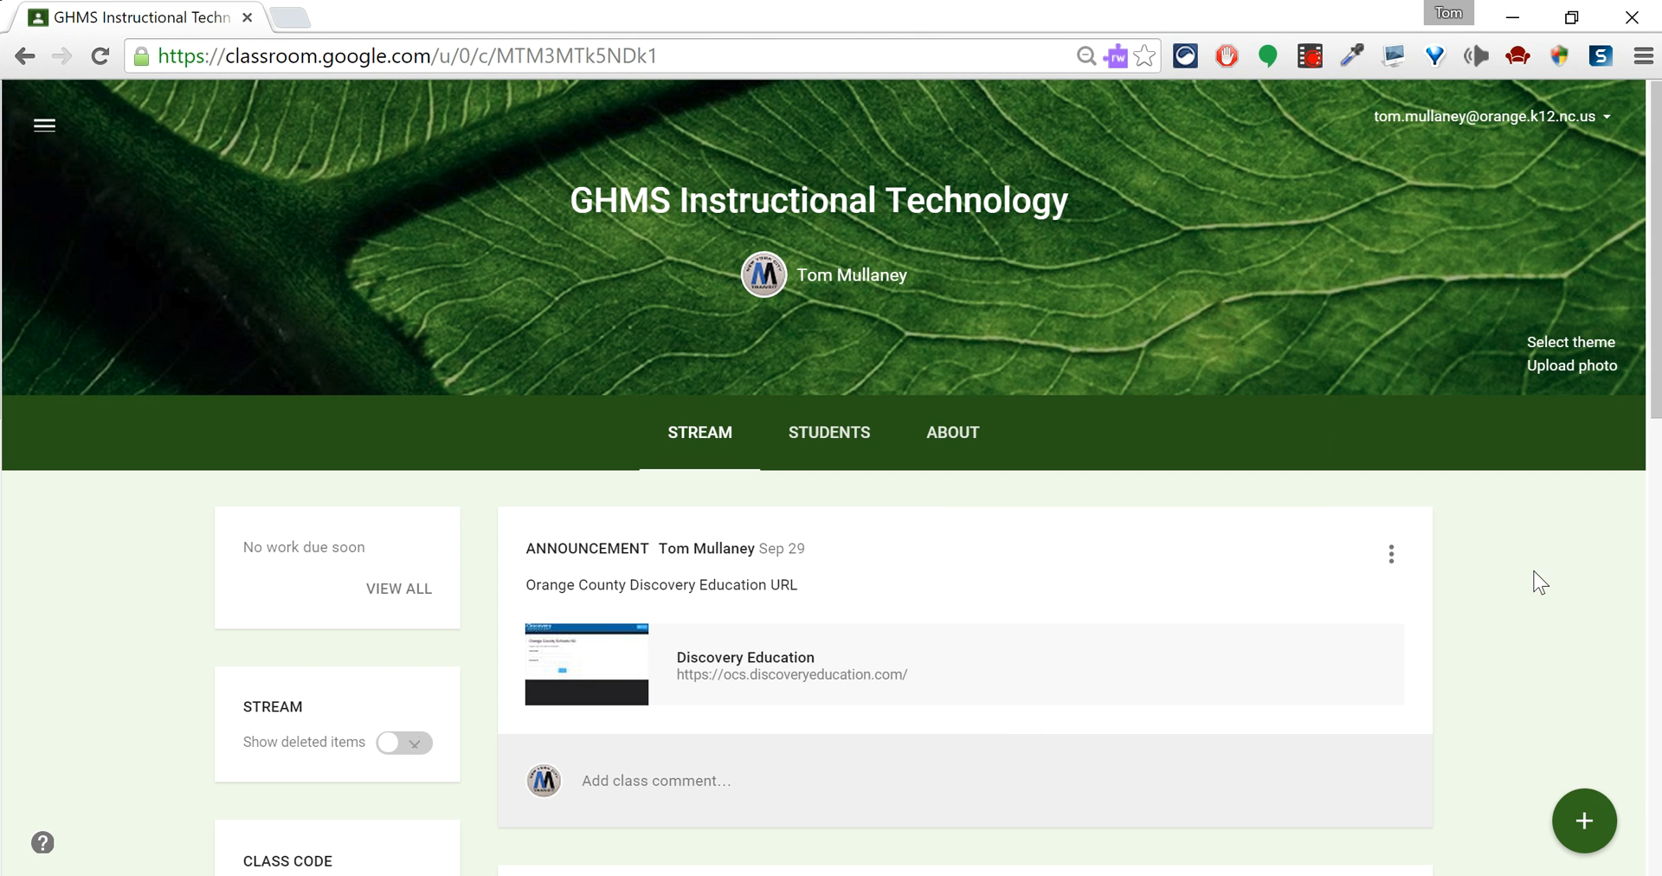
{"action": "mouse_move", "coordinate": [1551, 639]}
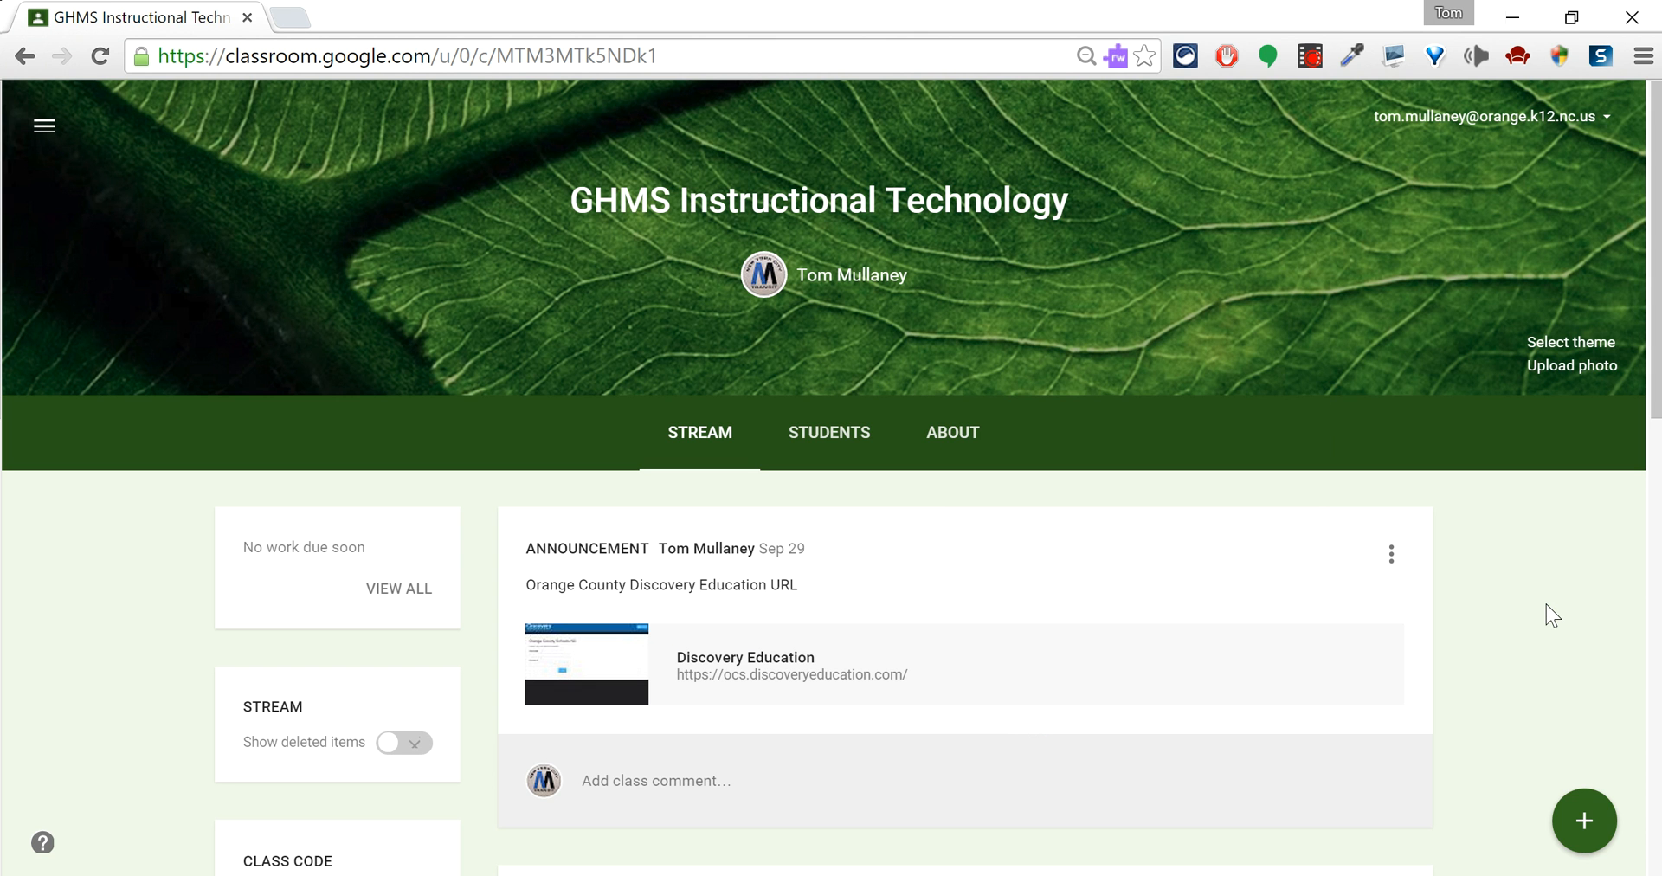
{"action": "mouse_move", "coordinate": [1585, 822]}
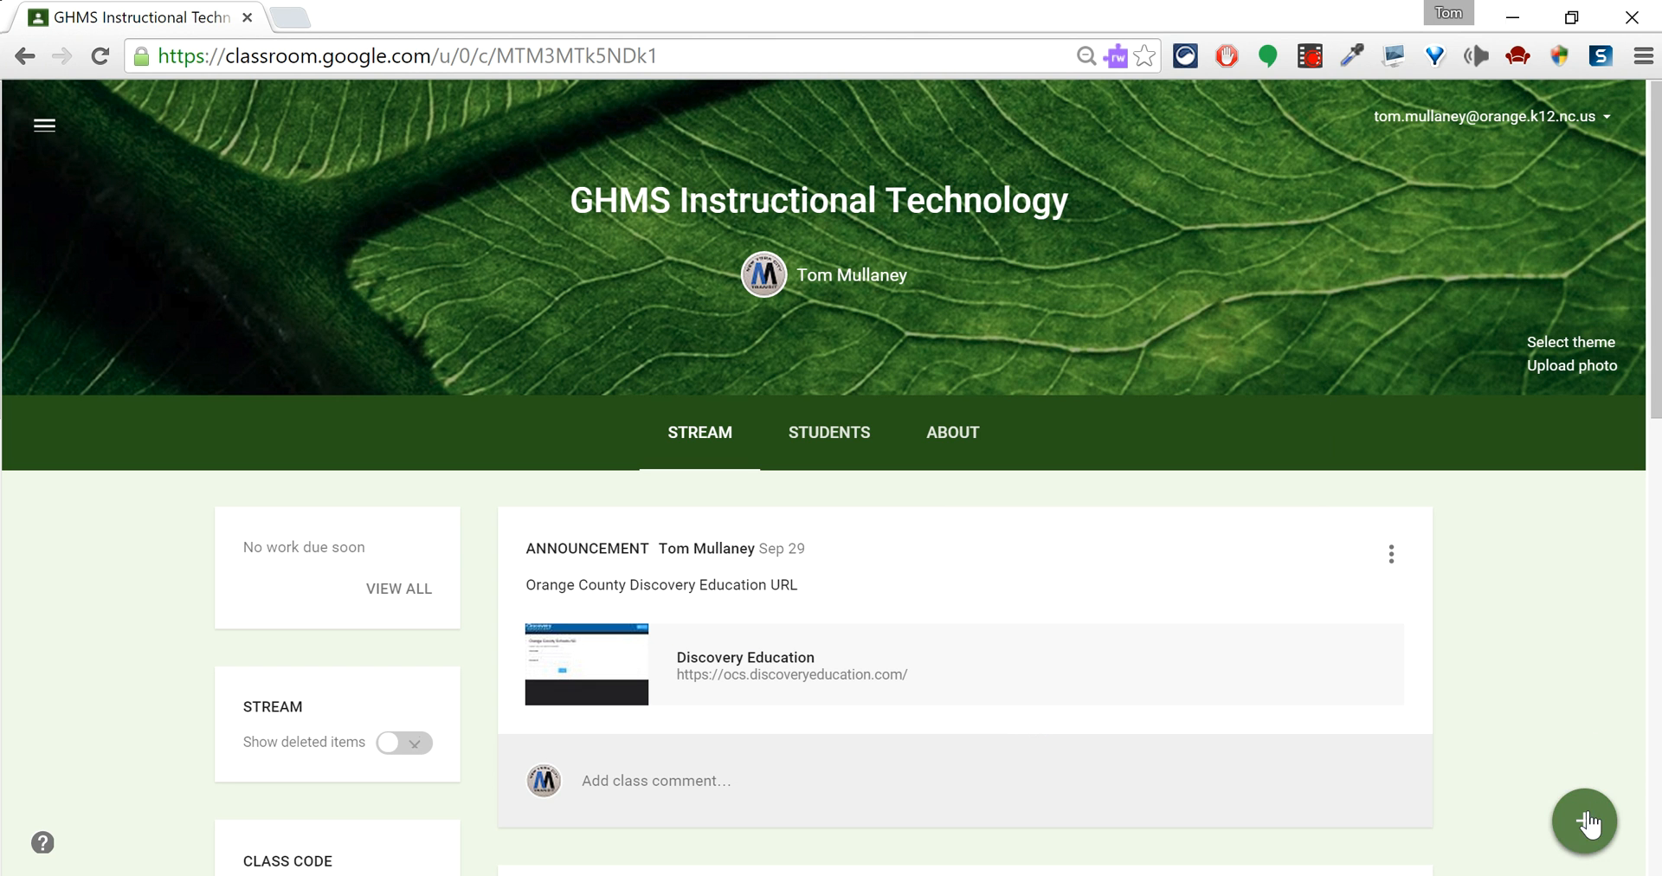
Reveal the create-post choices from the + button on the Stream page
{"action": "left_click", "coordinate": [1586, 822]}
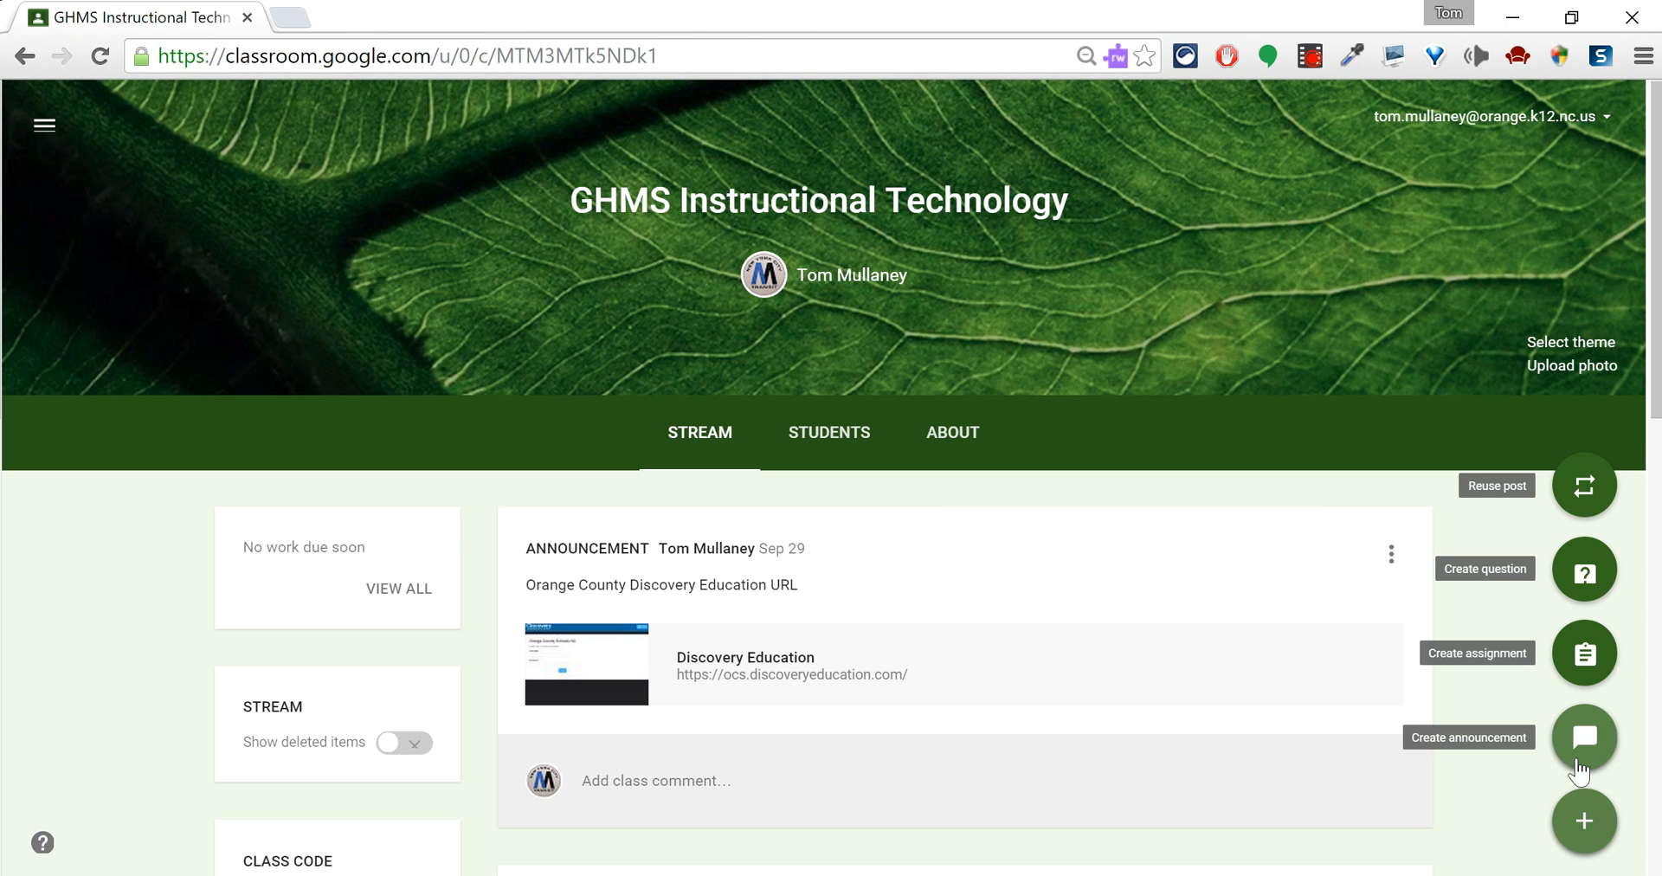
{"action": "mouse_move", "coordinate": [1586, 675]}
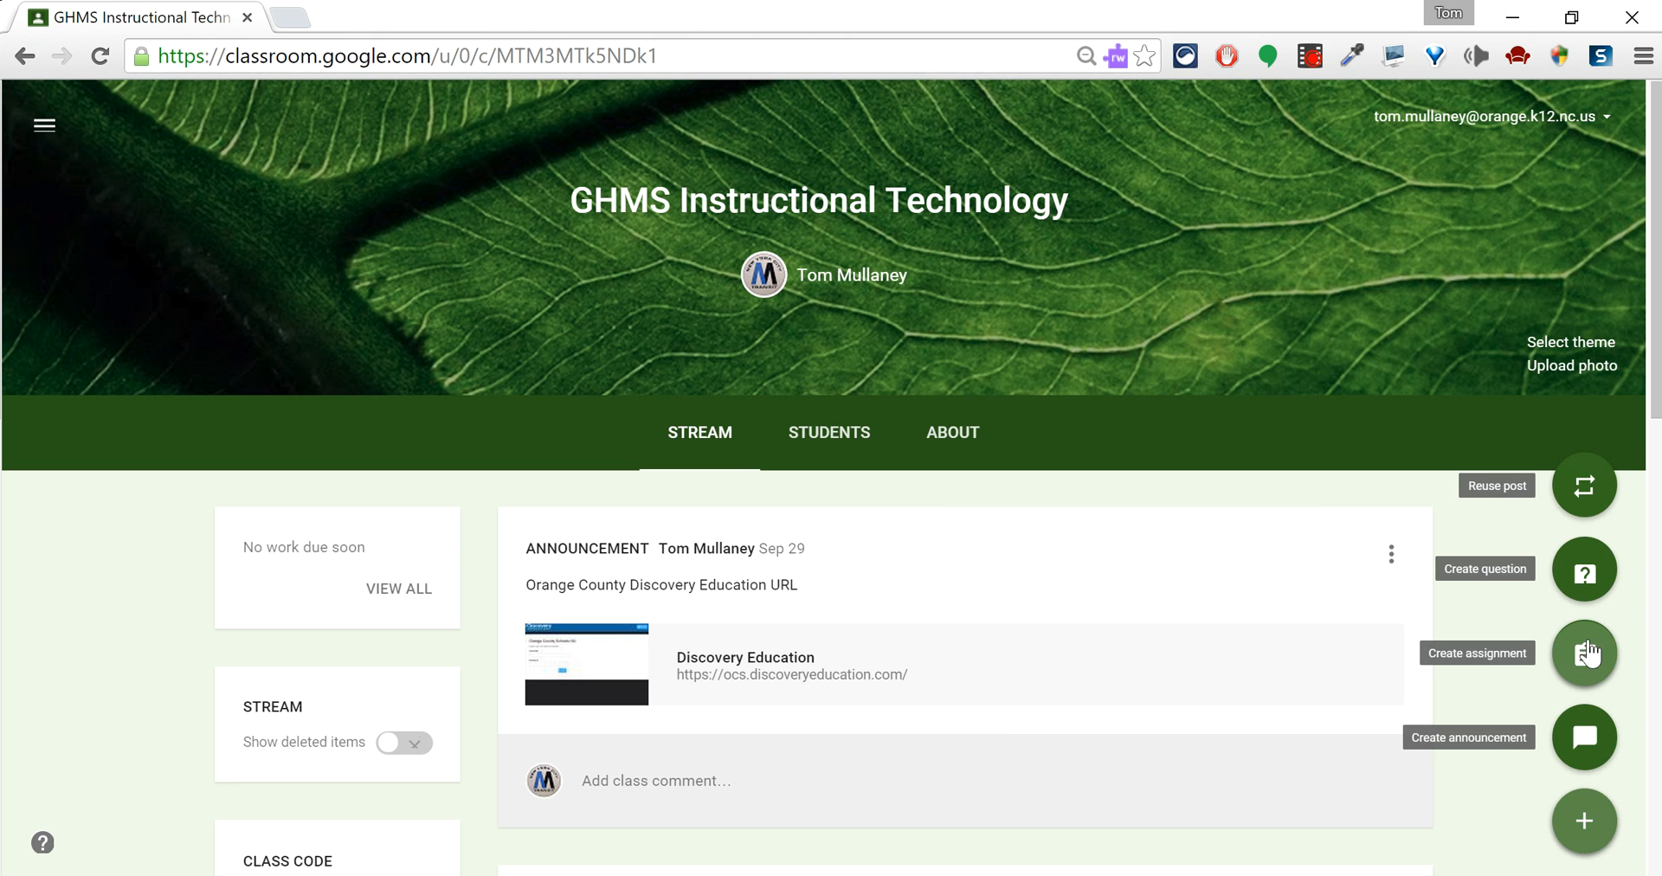
{"action": "mouse_move", "coordinate": [1607, 696]}
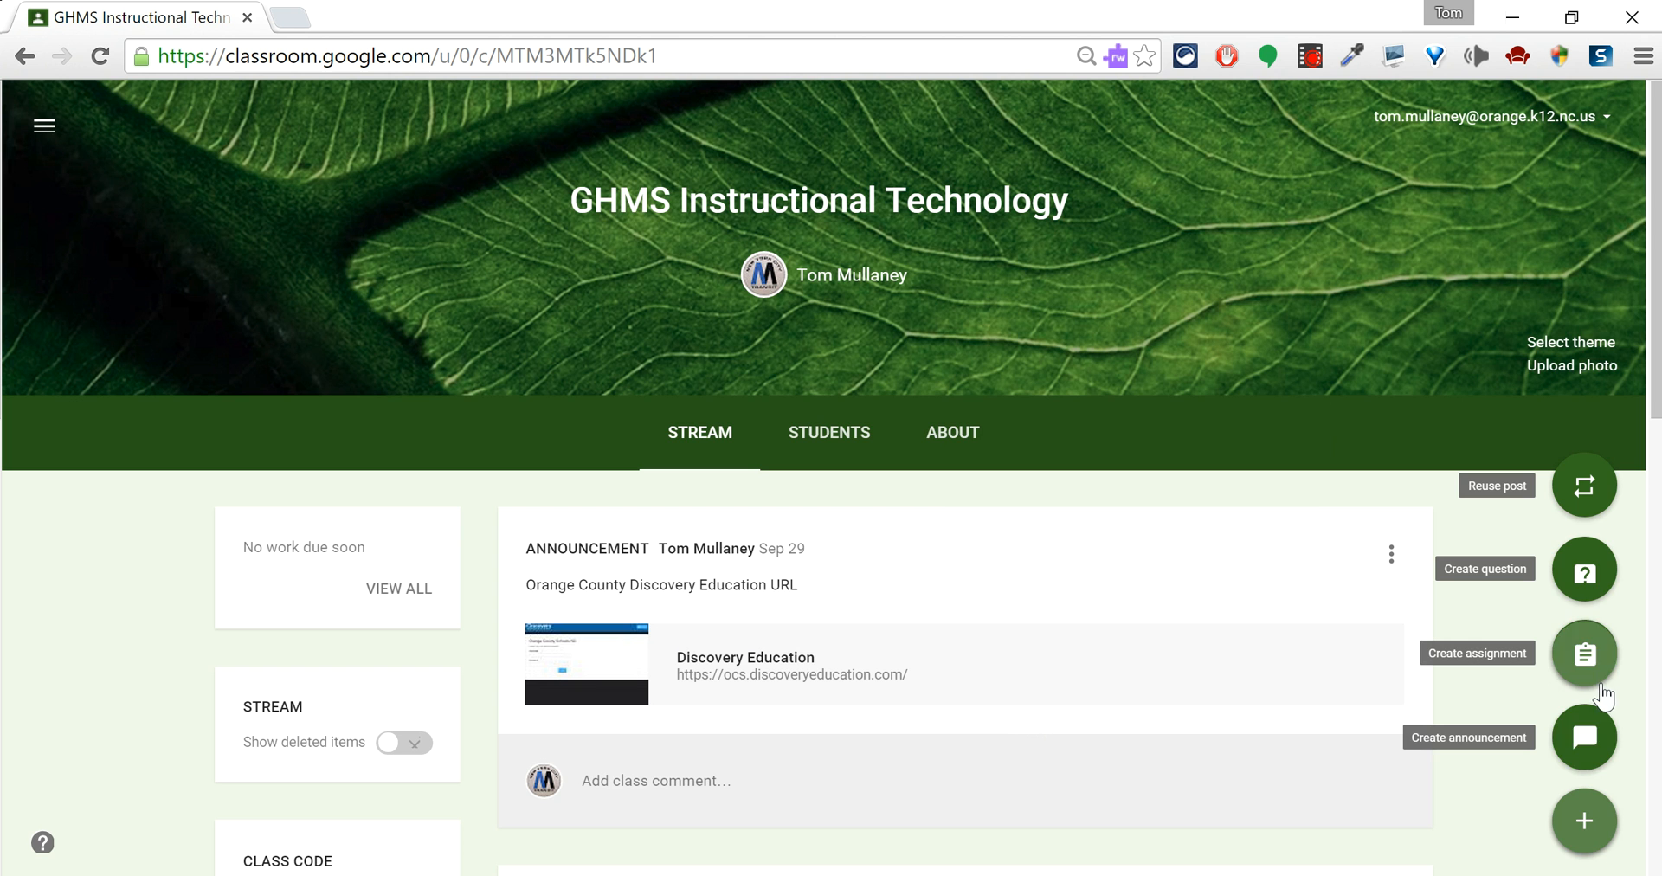
Create a question titled 'Technology' with description 'How awesome is Google Classroom?'
{"action": "left_click", "coordinate": [1584, 569]}
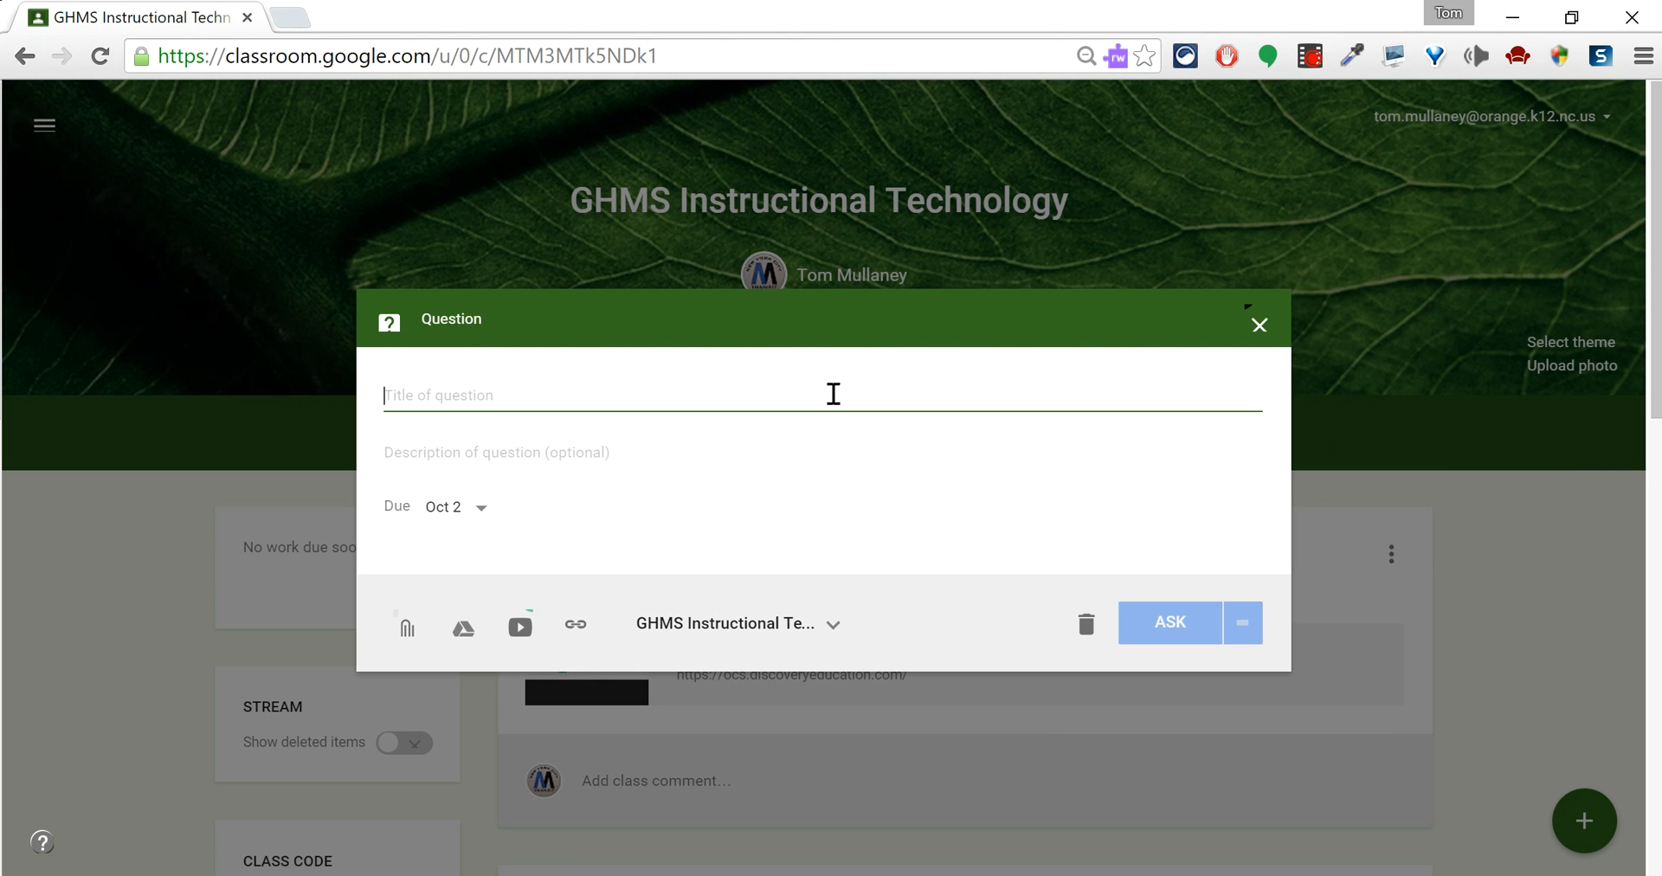
{"action": "type", "text": "T"}
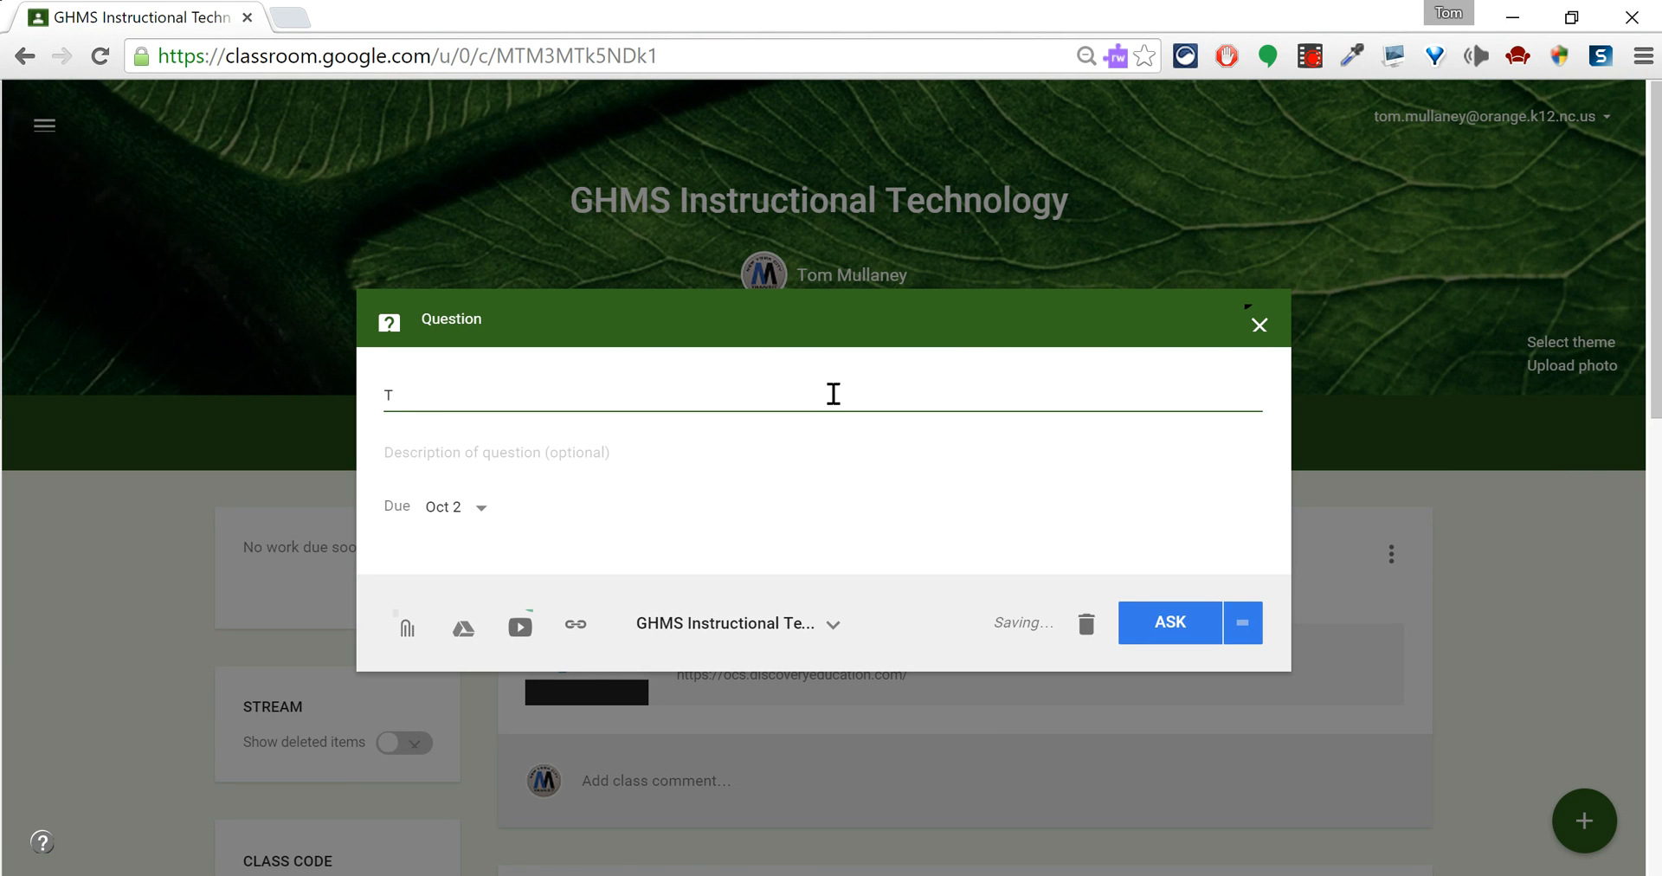
{"action": "type", "text": "echnology"}
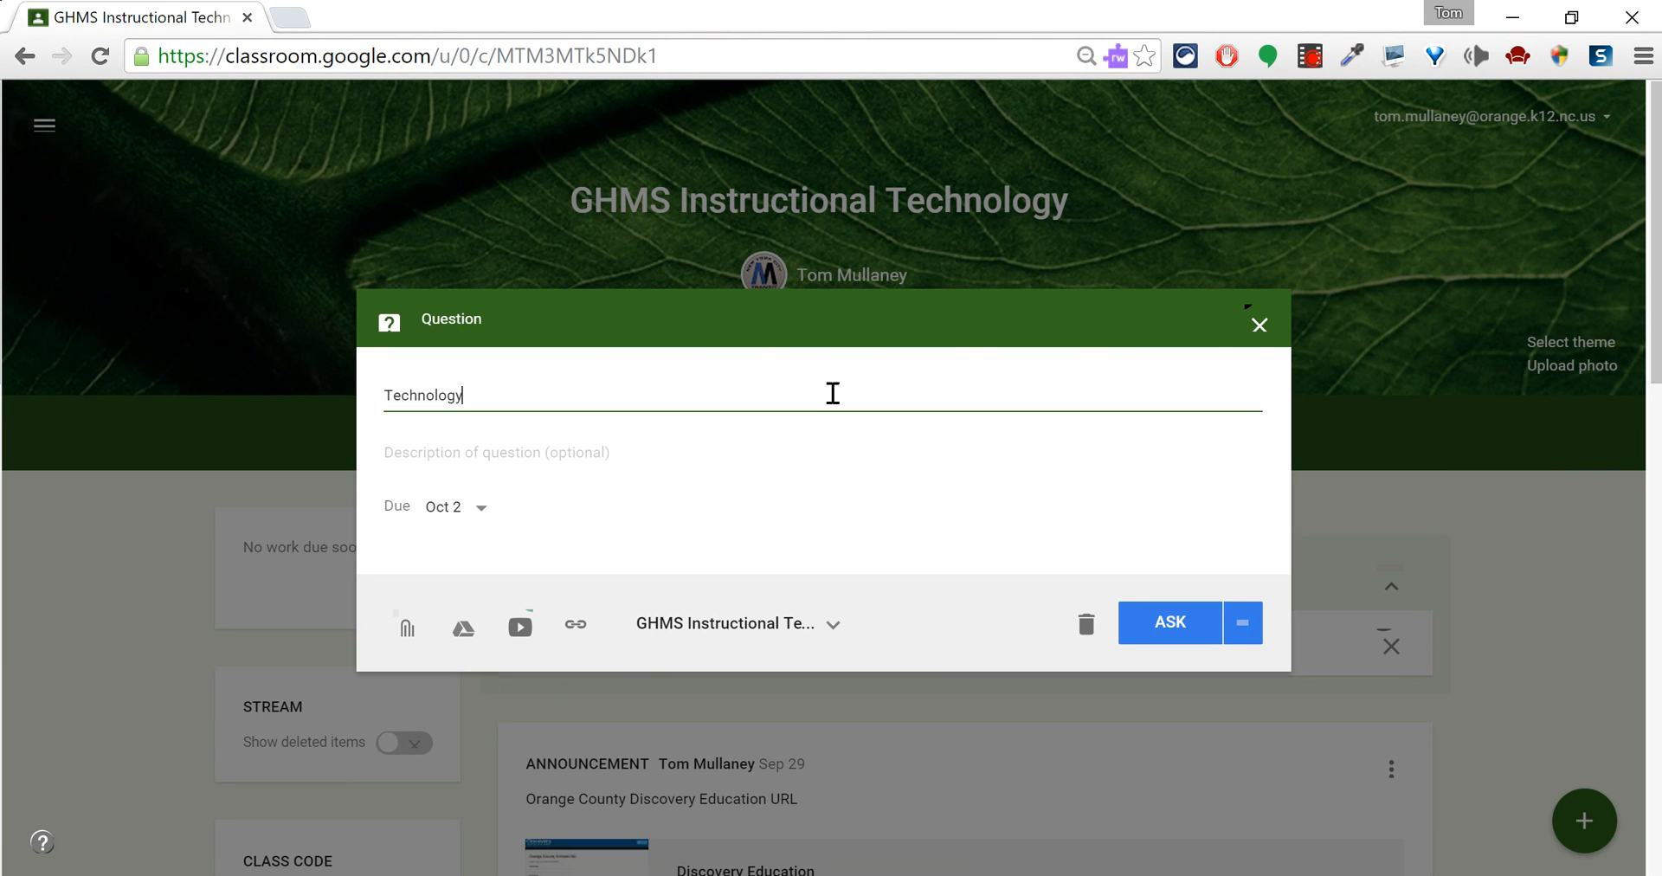
{"action": "type", "text": "H"}
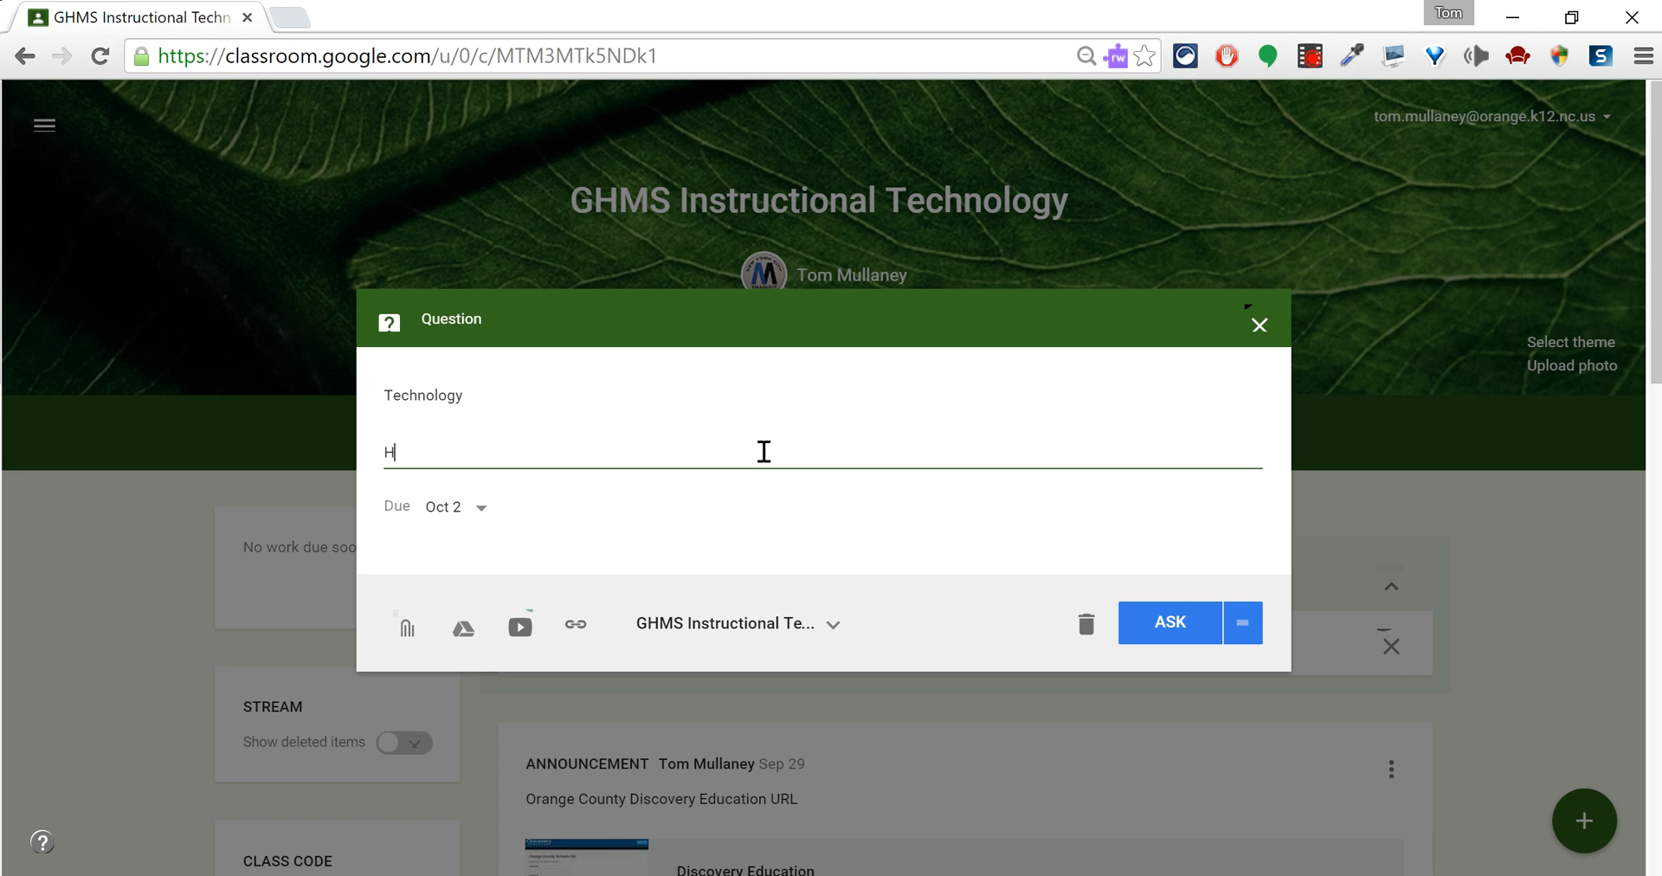
{"action": "type", "text": "ow awesome is"}
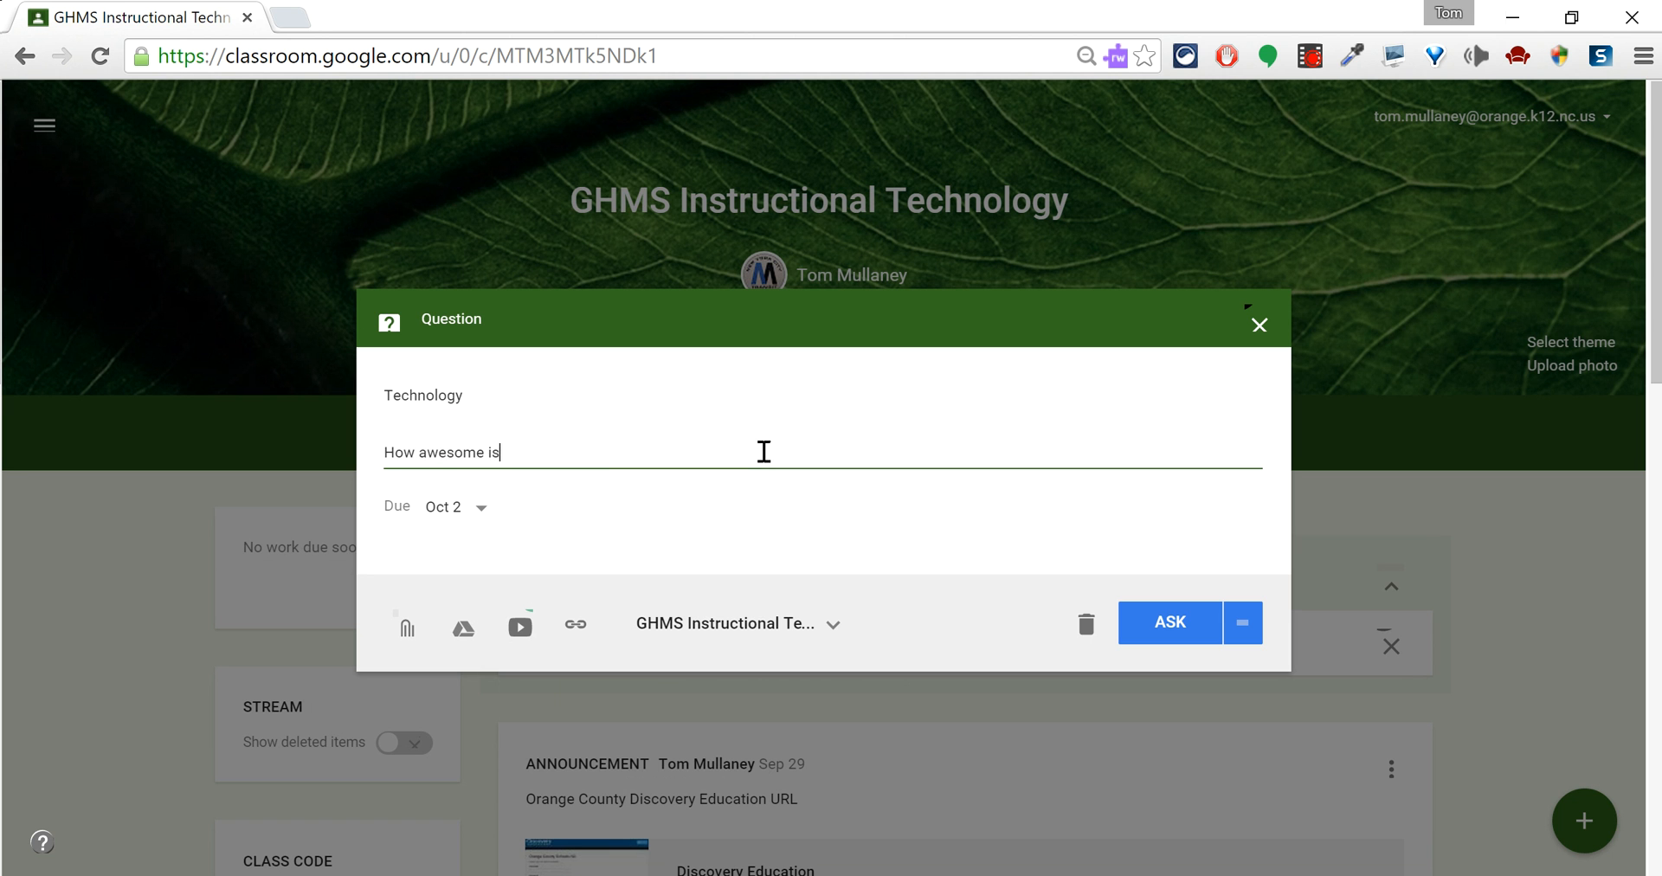
{"action": "type", "text": "Google Classroom?"}
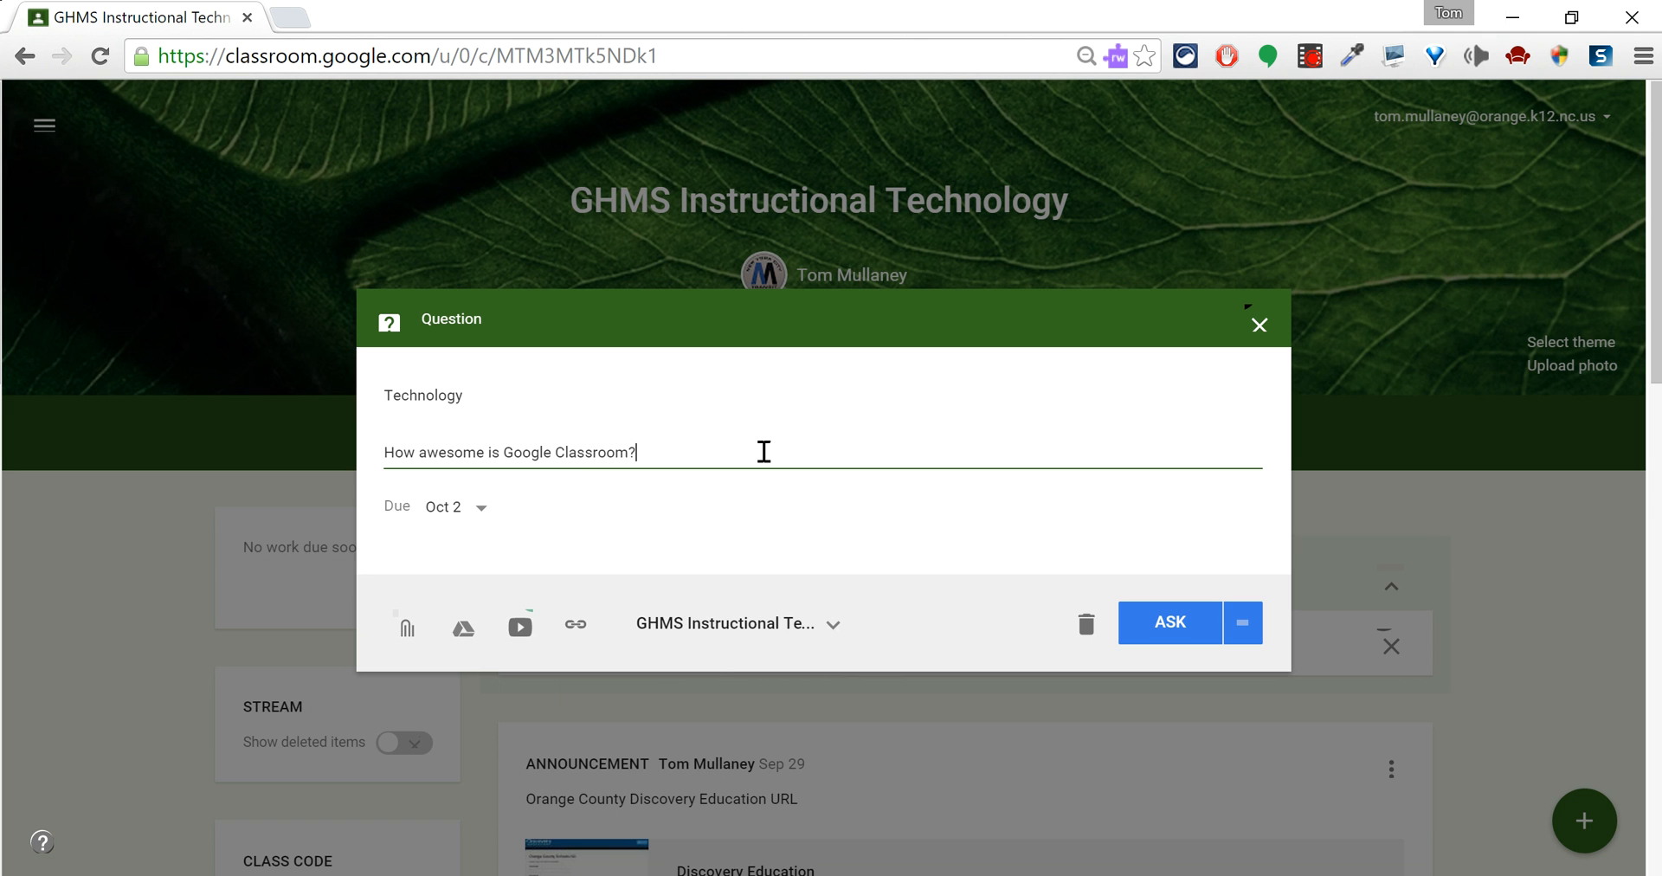
Change the question's due date from Oct 2 to Oct 7 via the calendar
{"action": "left_click", "coordinate": [476, 507]}
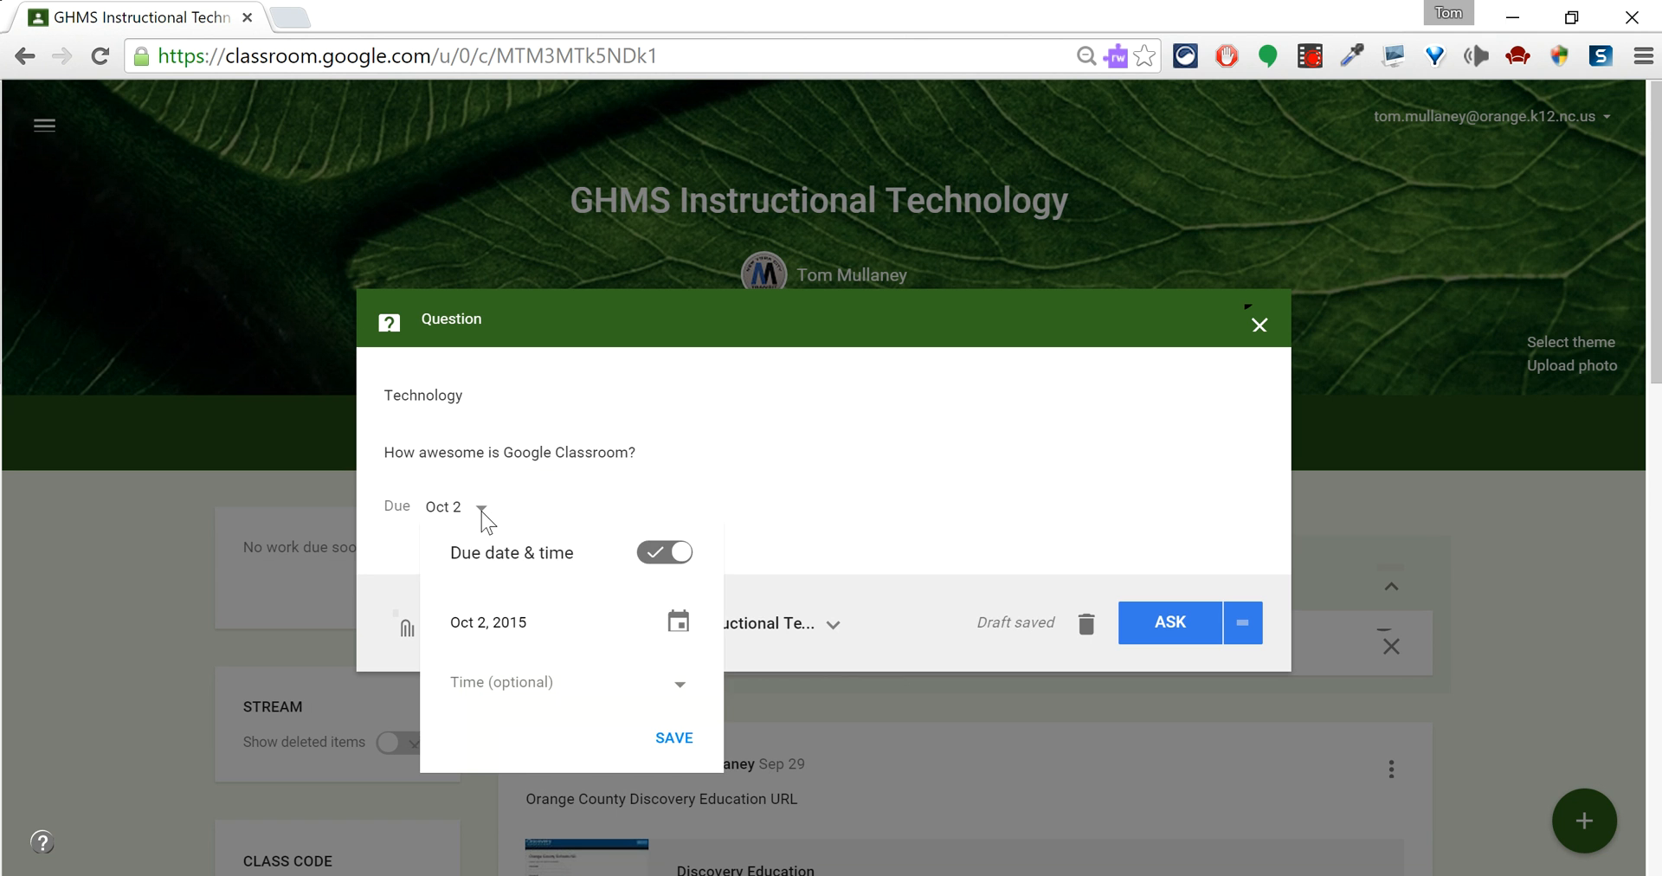
{"action": "left_click", "coordinate": [488, 623]}
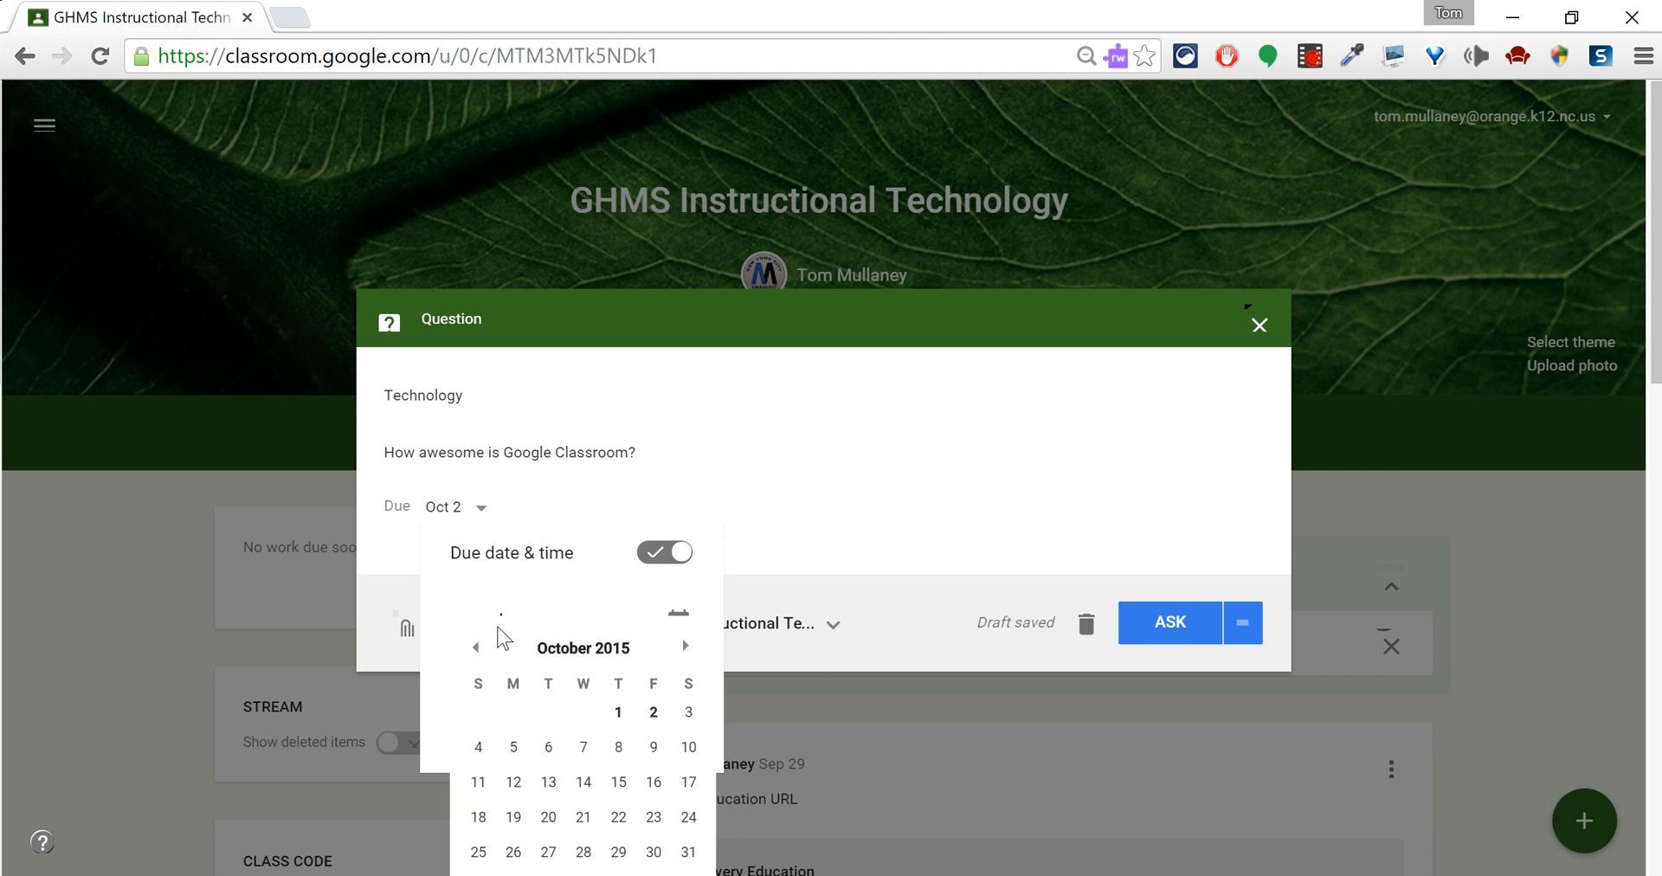
{"action": "left_click", "coordinate": [584, 748]}
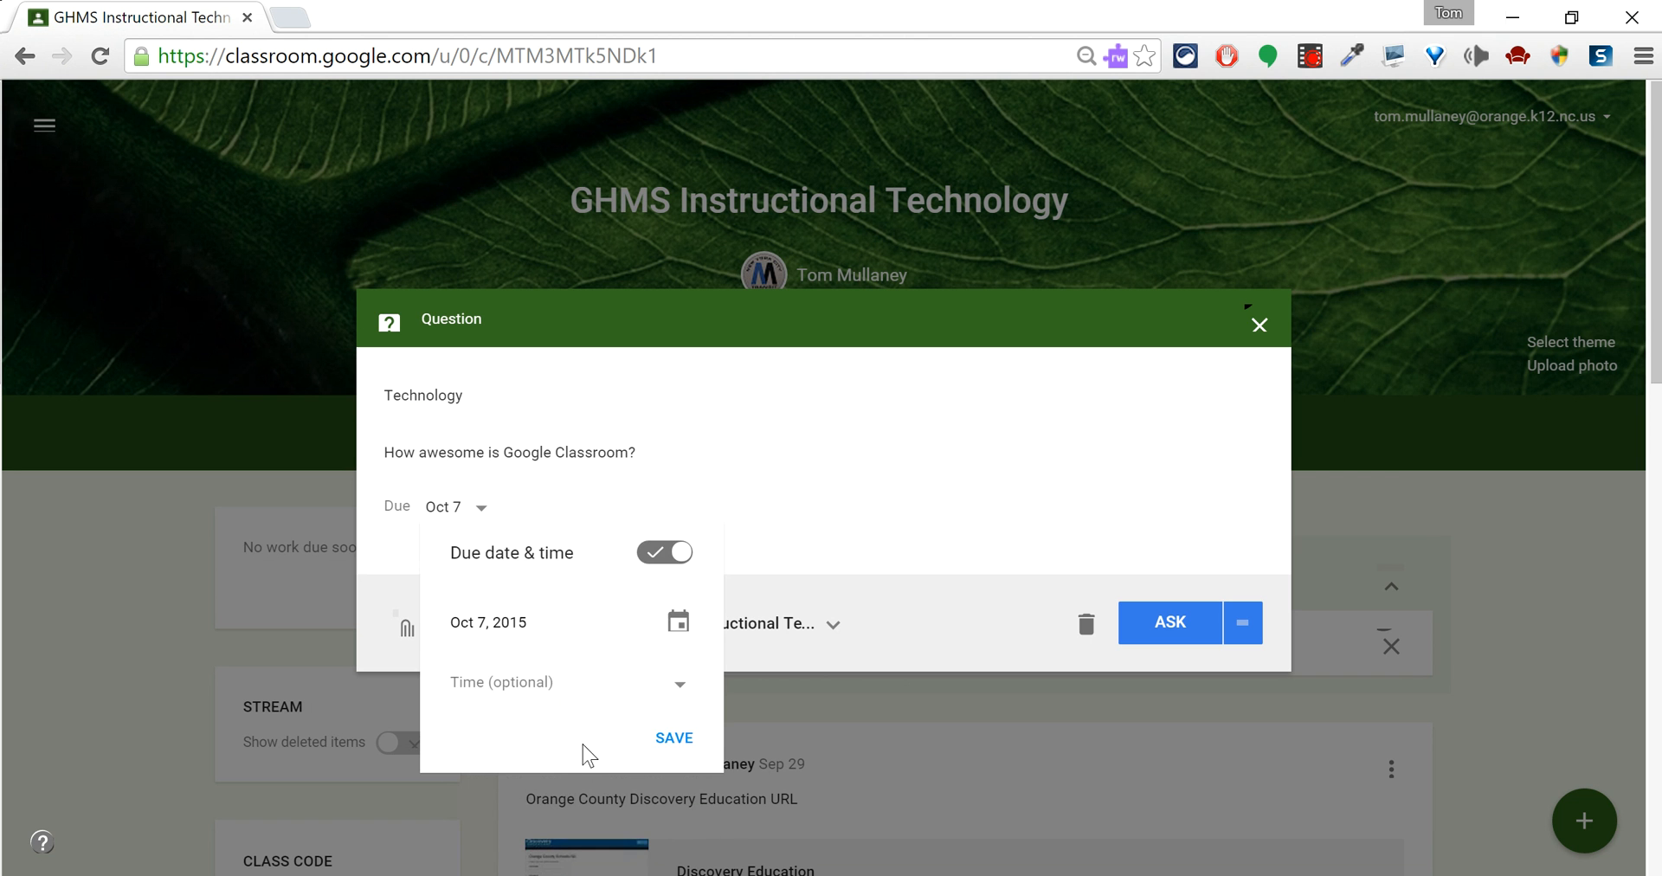
{"action": "left_click", "coordinate": [674, 737]}
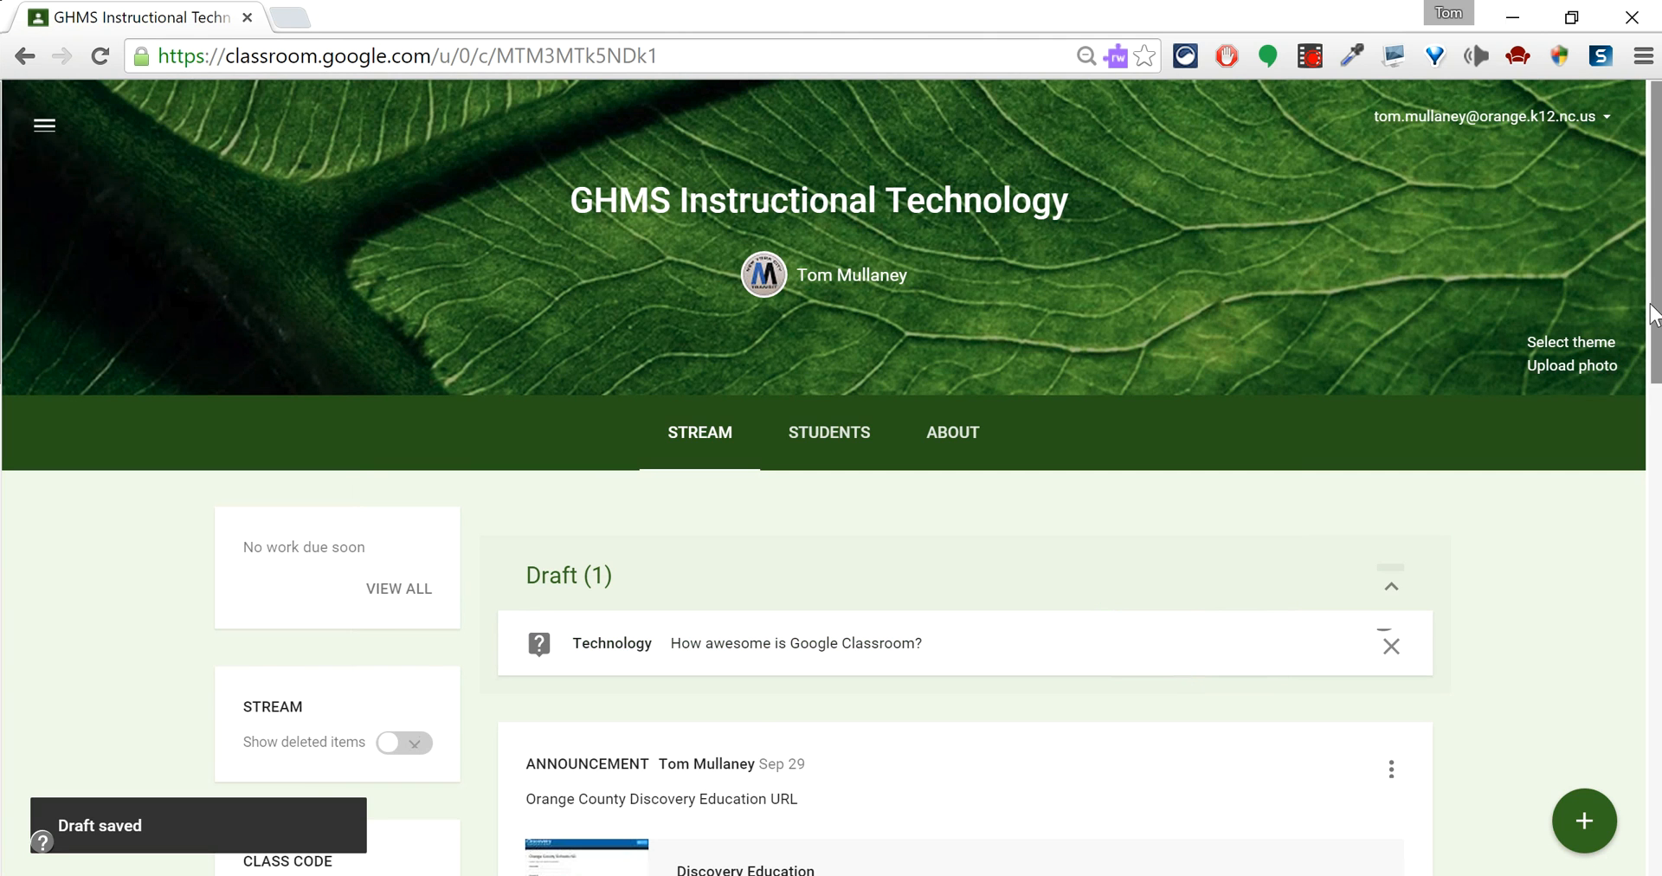
Scroll the Stream page down to the Draft (1) section listing the Technology question
{"action": "scroll", "scroll_direction": "down", "scroll_amount": 3}
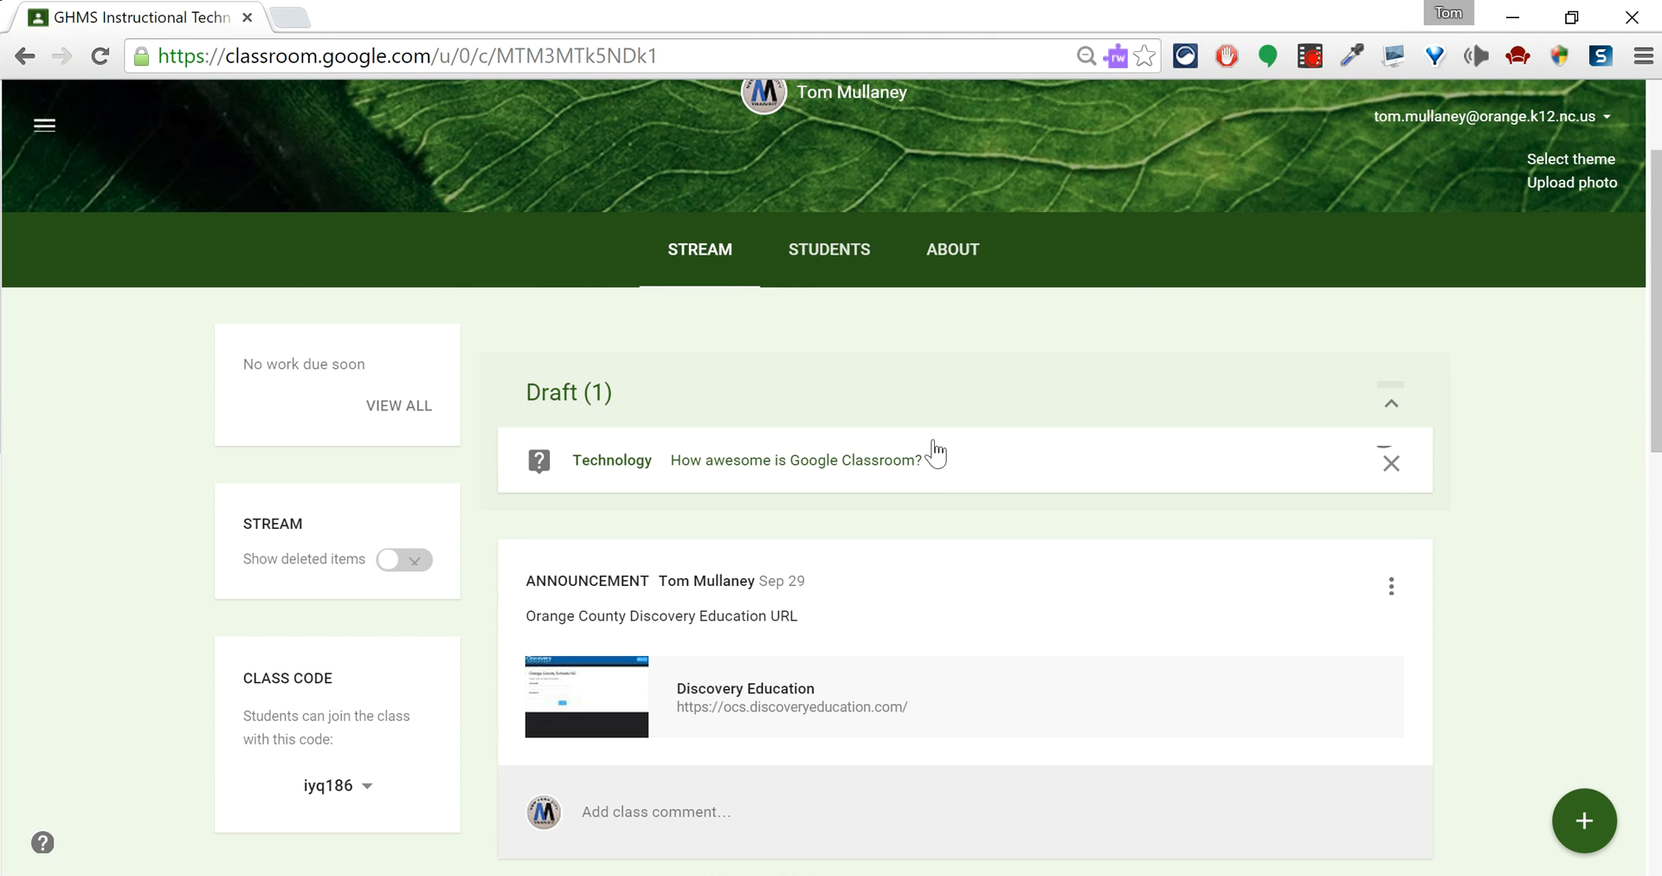
Reopen the Technology draft and choose Save draft from the ASK menu
{"action": "left_click", "coordinate": [795, 460]}
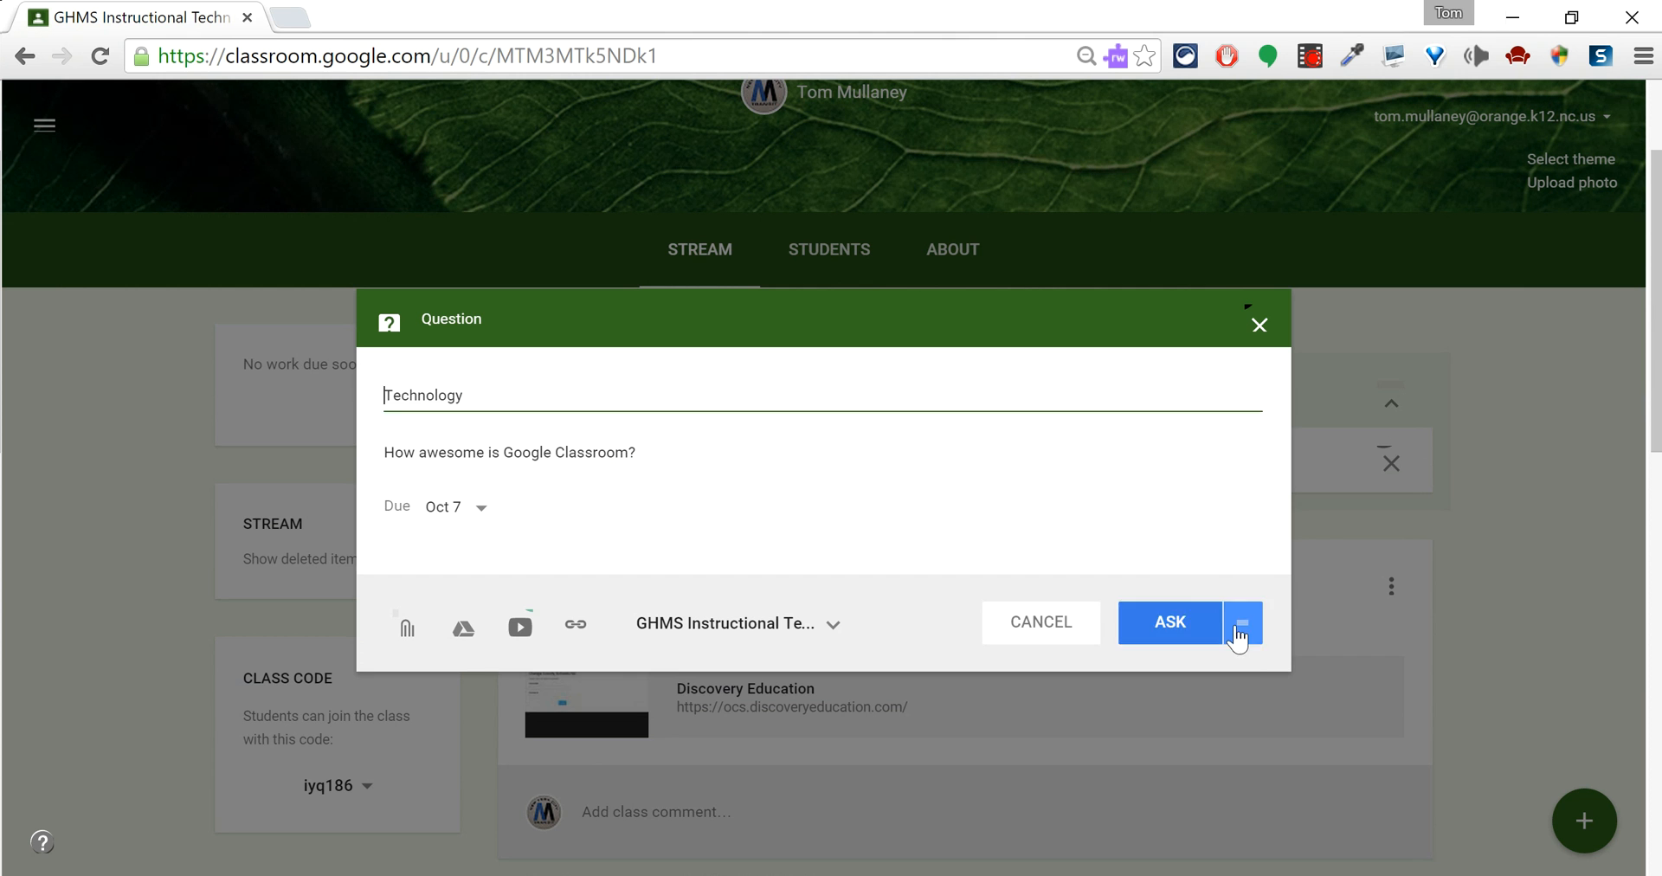
{"action": "left_click", "coordinate": [1243, 622]}
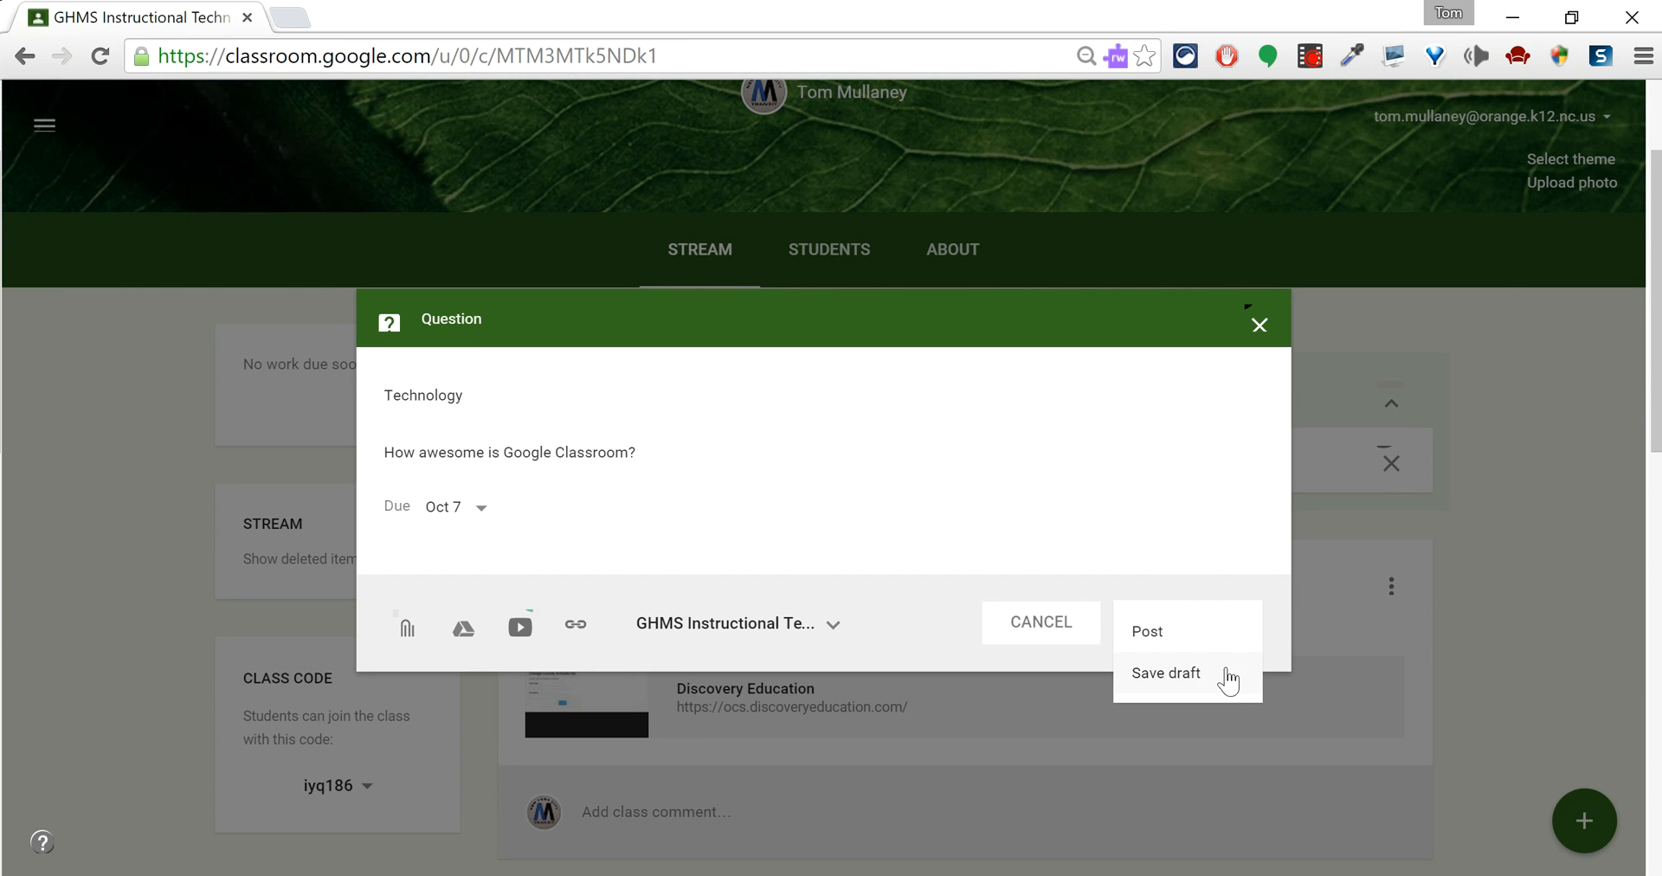
{"action": "left_click", "coordinate": [1167, 673]}
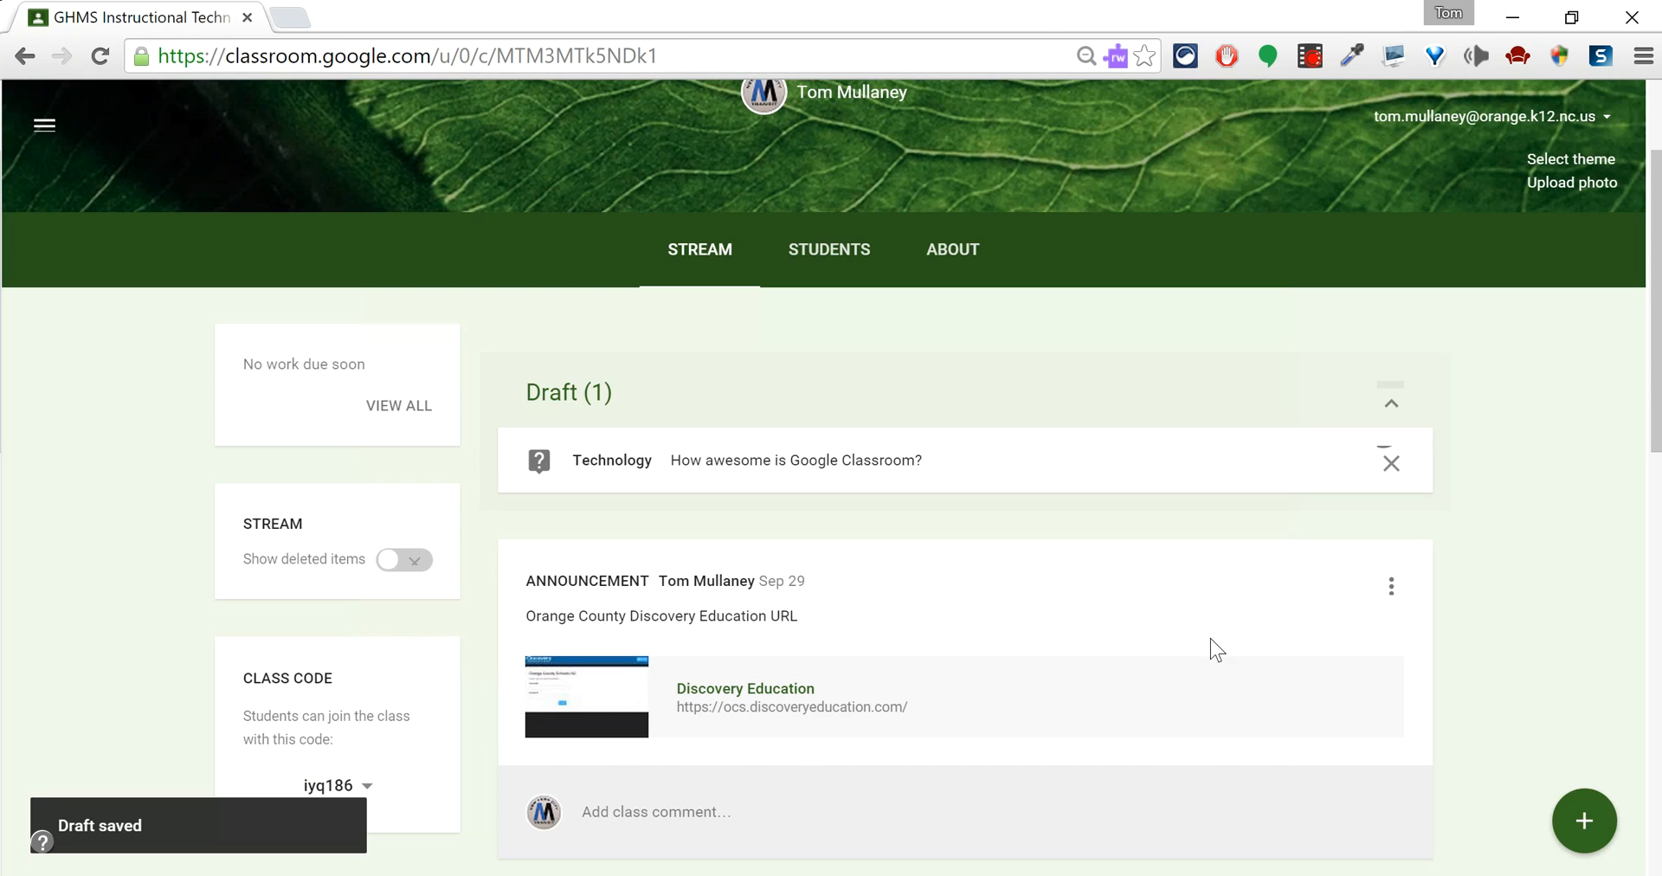
{"action": "mouse_move", "coordinate": [1224, 654]}
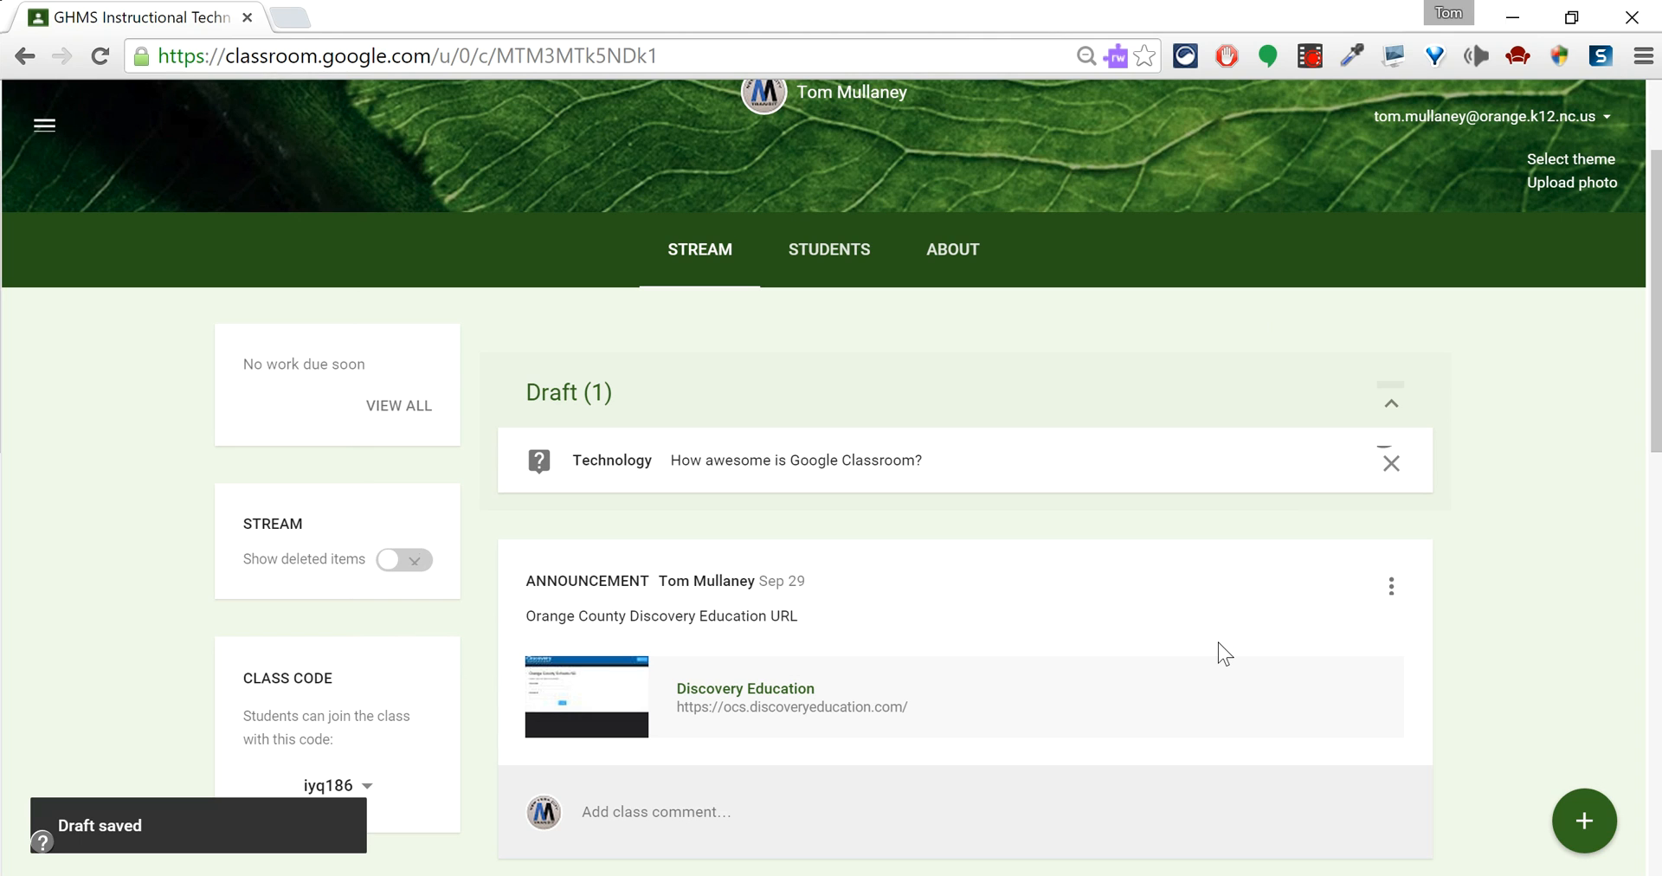